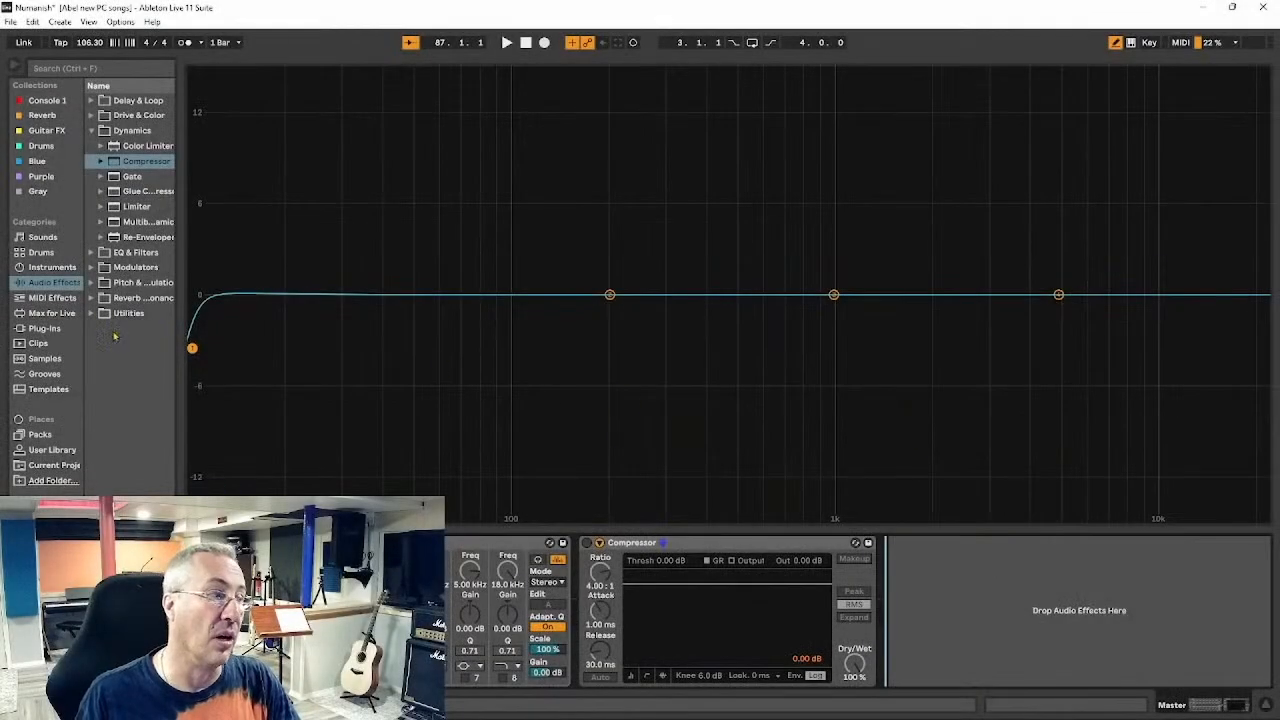
- Raise the band 1 low-cut frequency so it rolls off the lowest frequencies
click(506, 42)
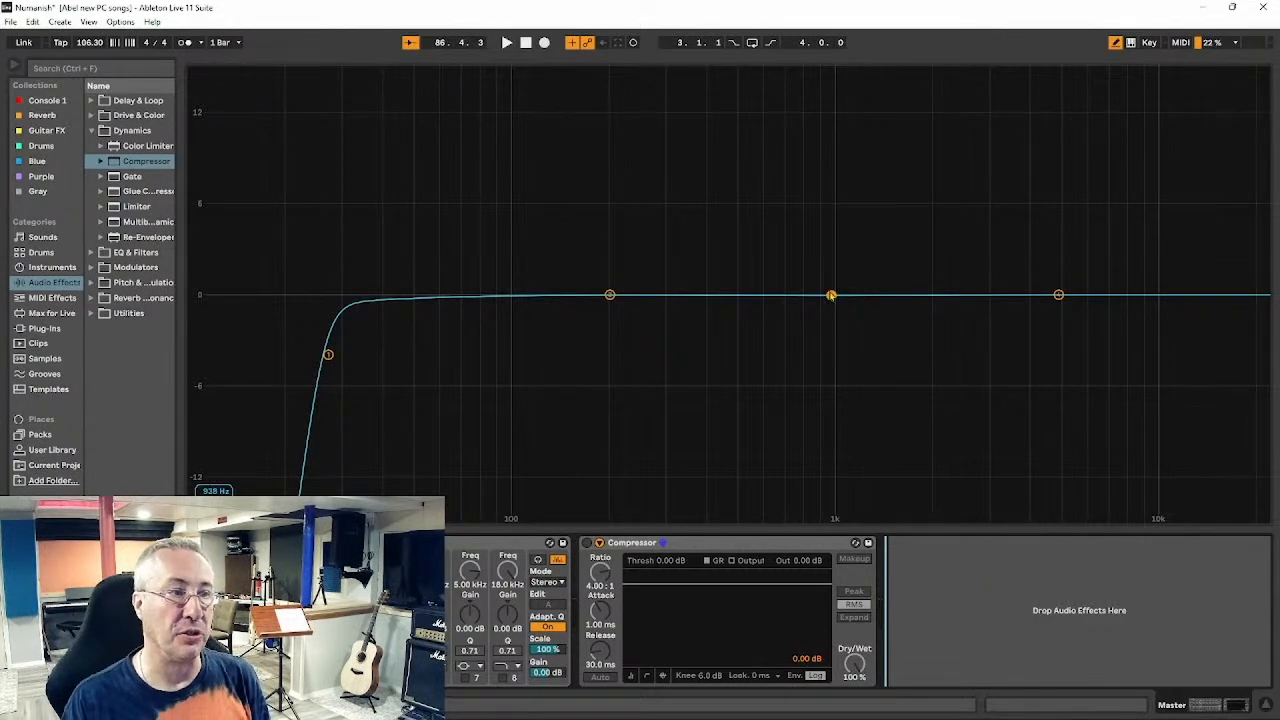
- Boost the middle band sharply near 180 Hz, sweep toward 2 kHz, then flatten it
drag(831, 295, 828, 265)
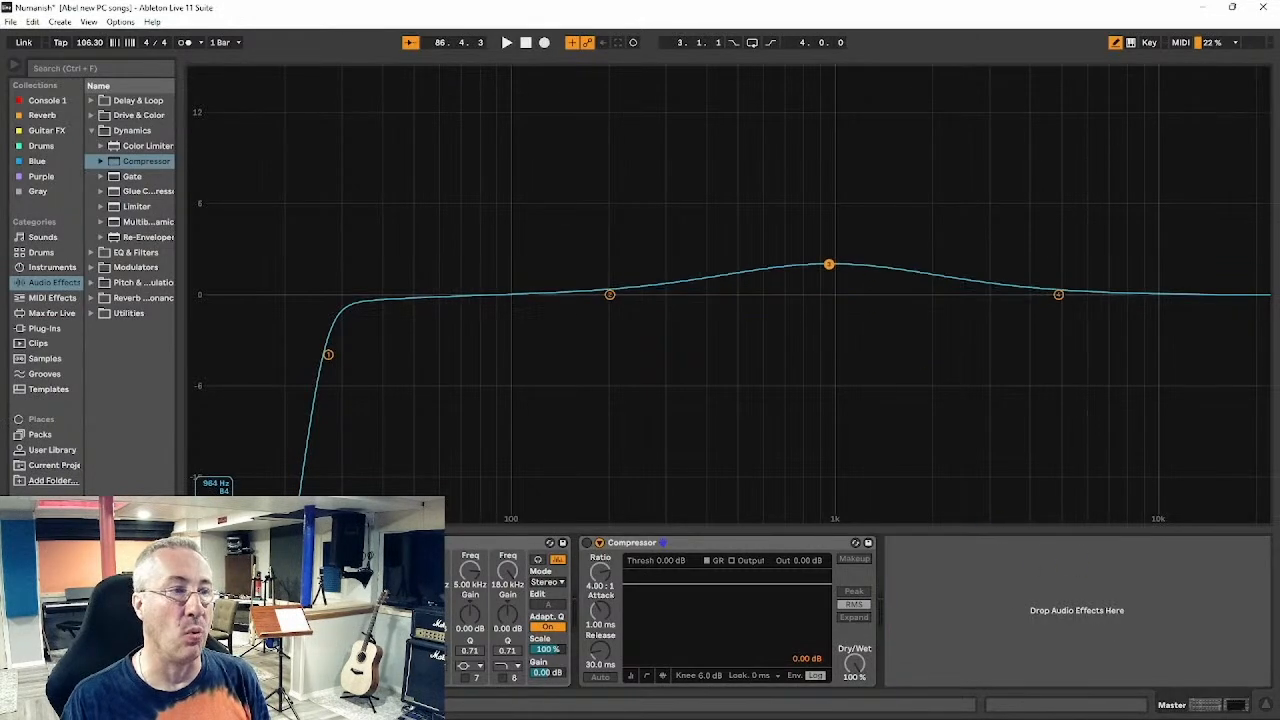
drag(828, 265, 596, 142)
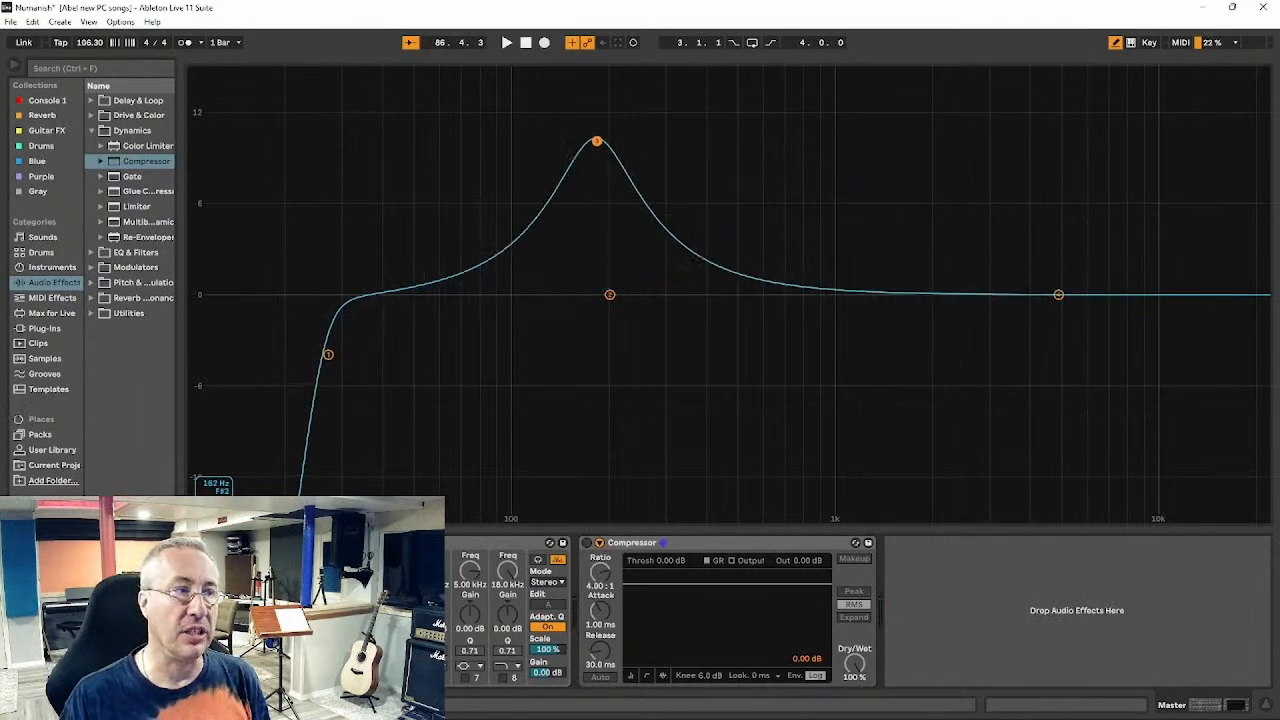
drag(597, 141, 955, 181)
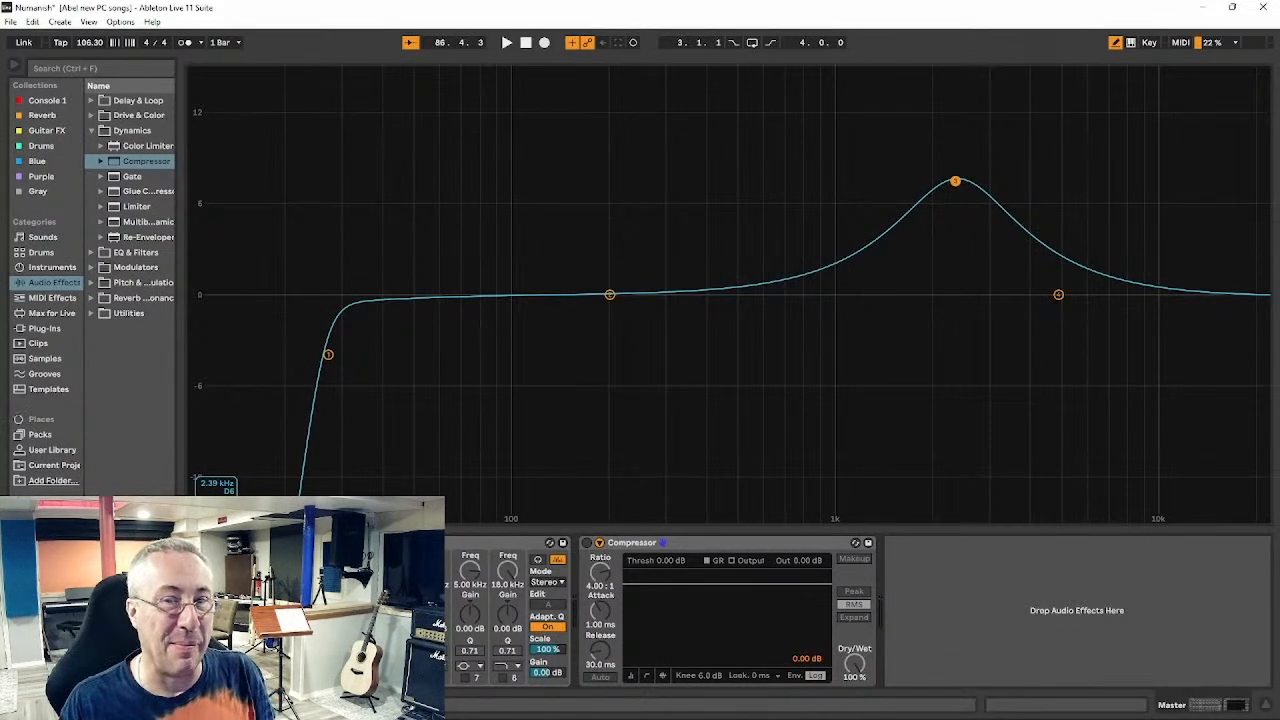
drag(955, 180, 893, 294)
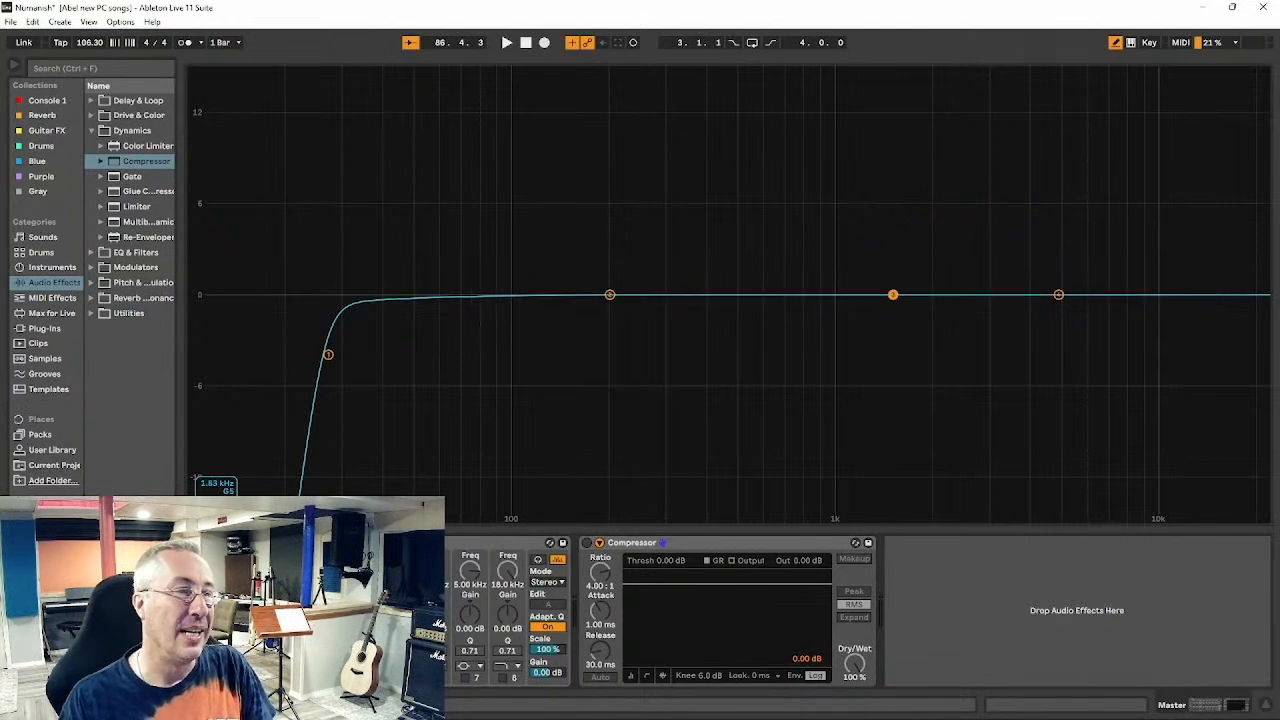
- With playback running, sweep a tall boost from 1.2 kHz through 8.8 kHz, settling near 150 Hz
click(506, 42)
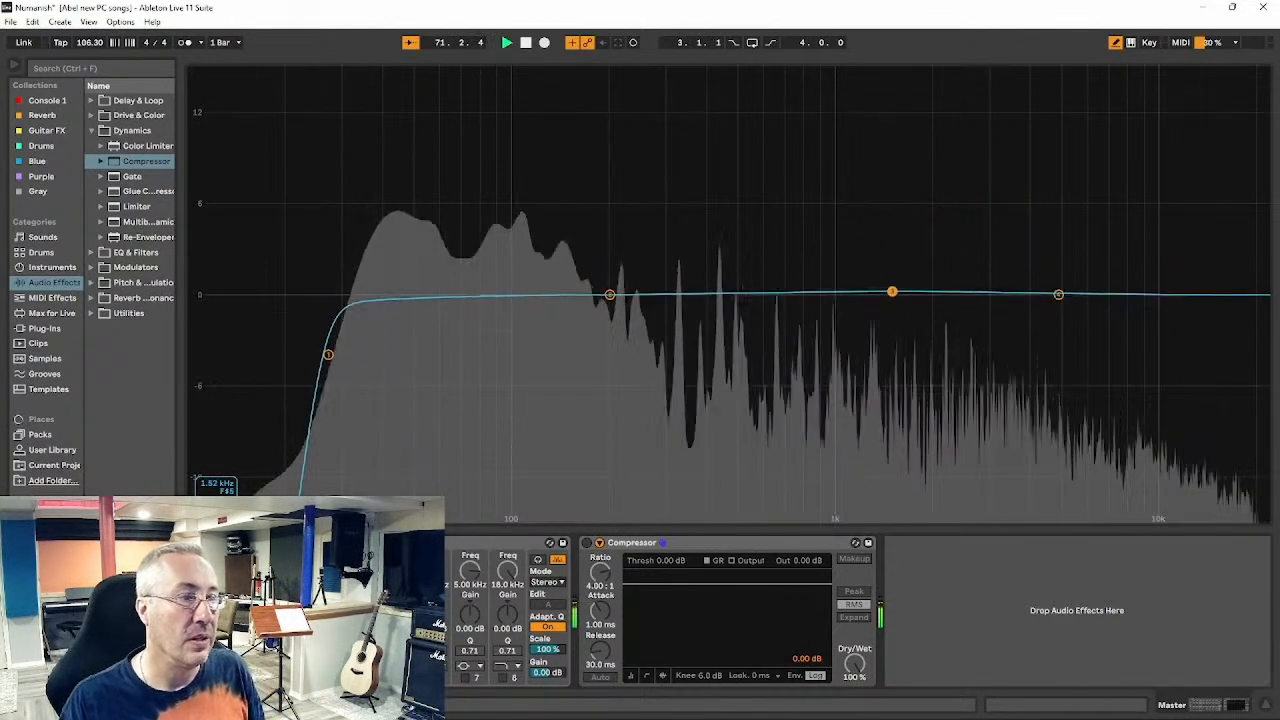
drag(891, 291, 864, 147)
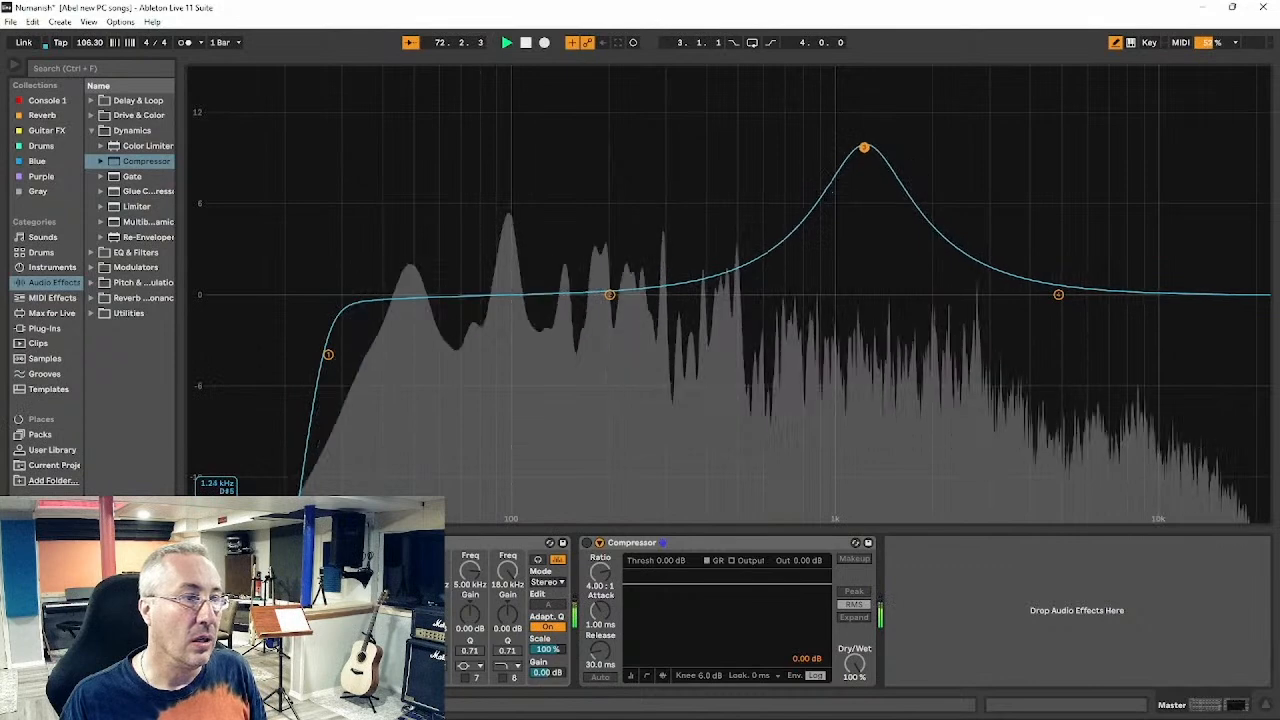
drag(863, 147, 586, 105)
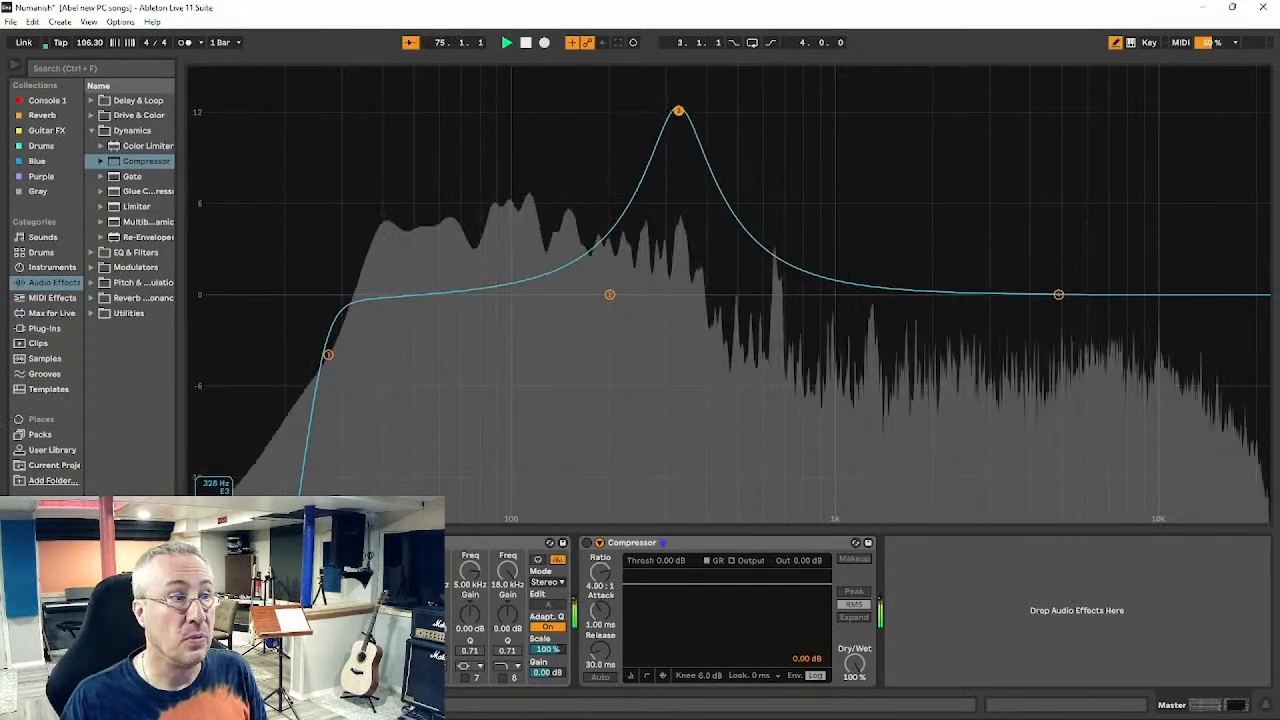
drag(678, 110, 1018, 97)
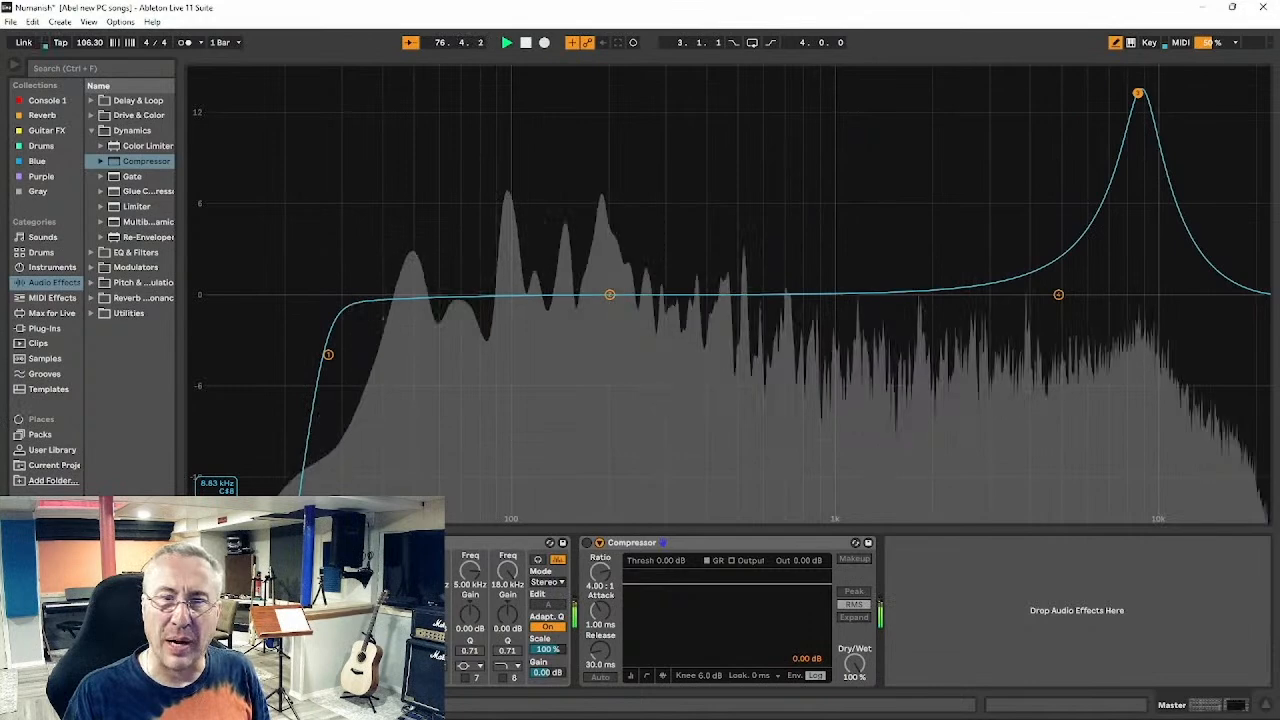
drag(1138, 93, 782, 74)
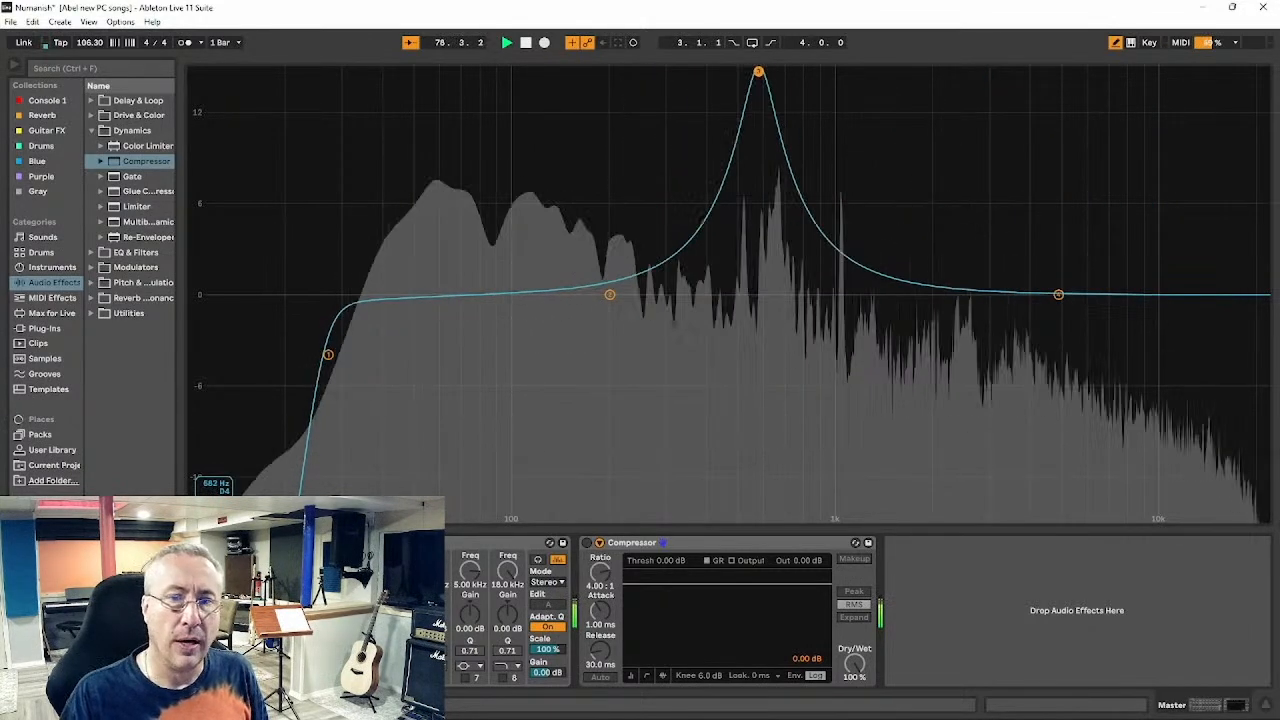
drag(758, 72, 650, 72)
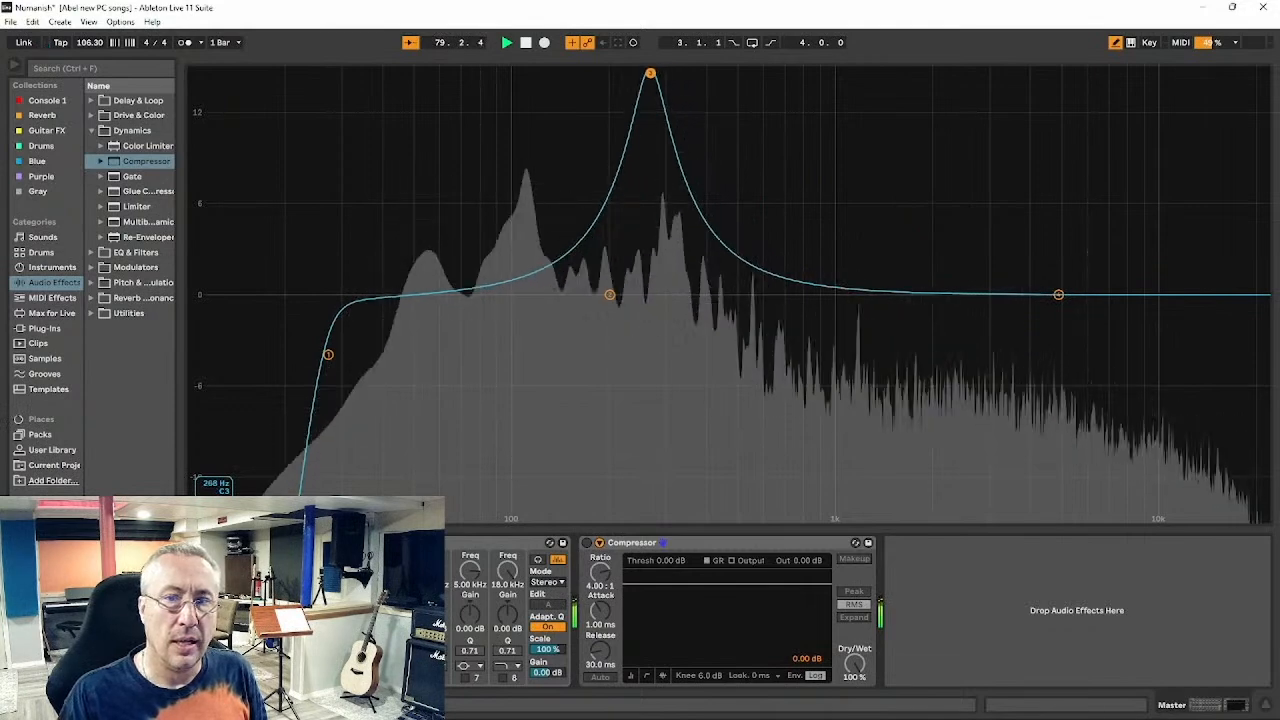
drag(650, 72, 588, 78)
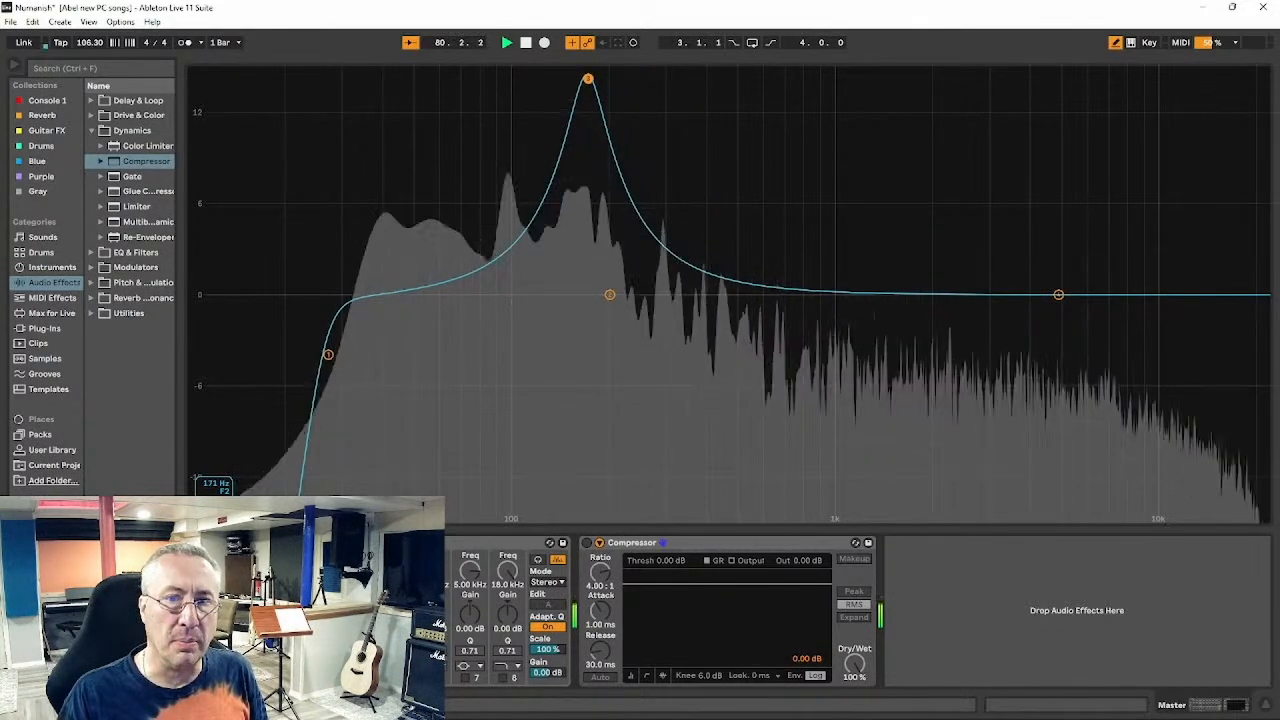
drag(588, 78, 561, 80)
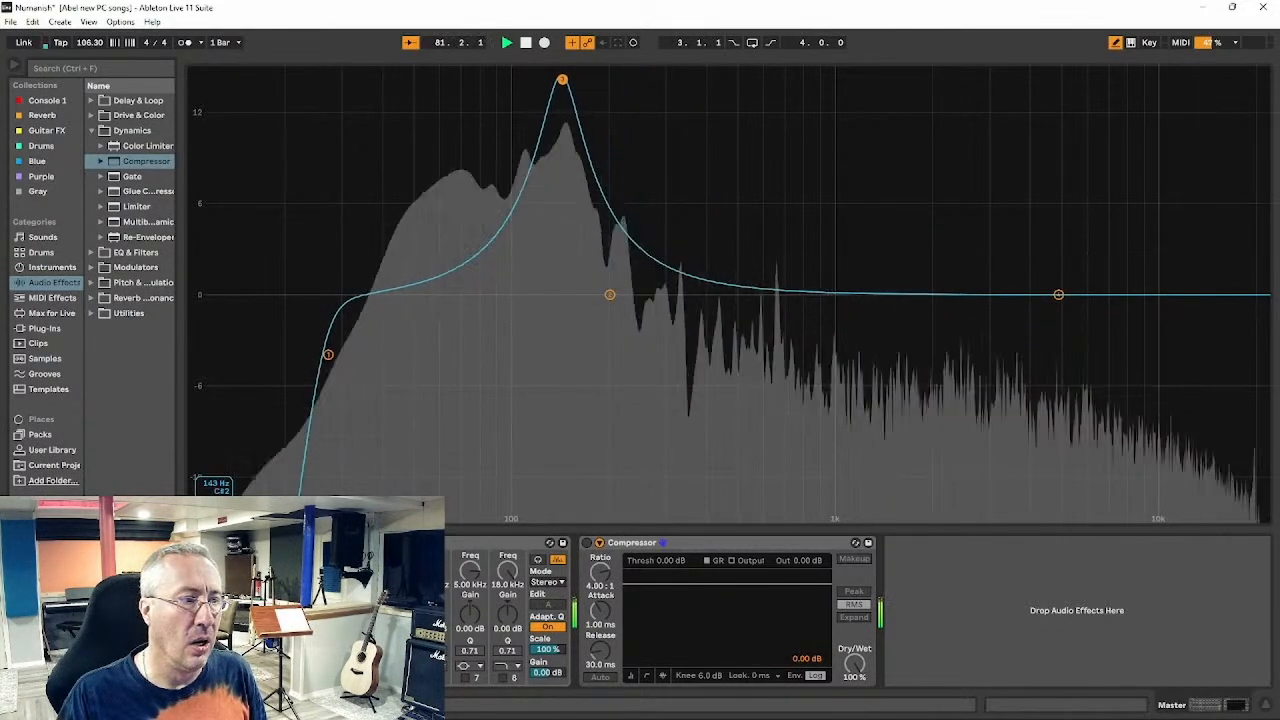
drag(561, 80, 607, 76)
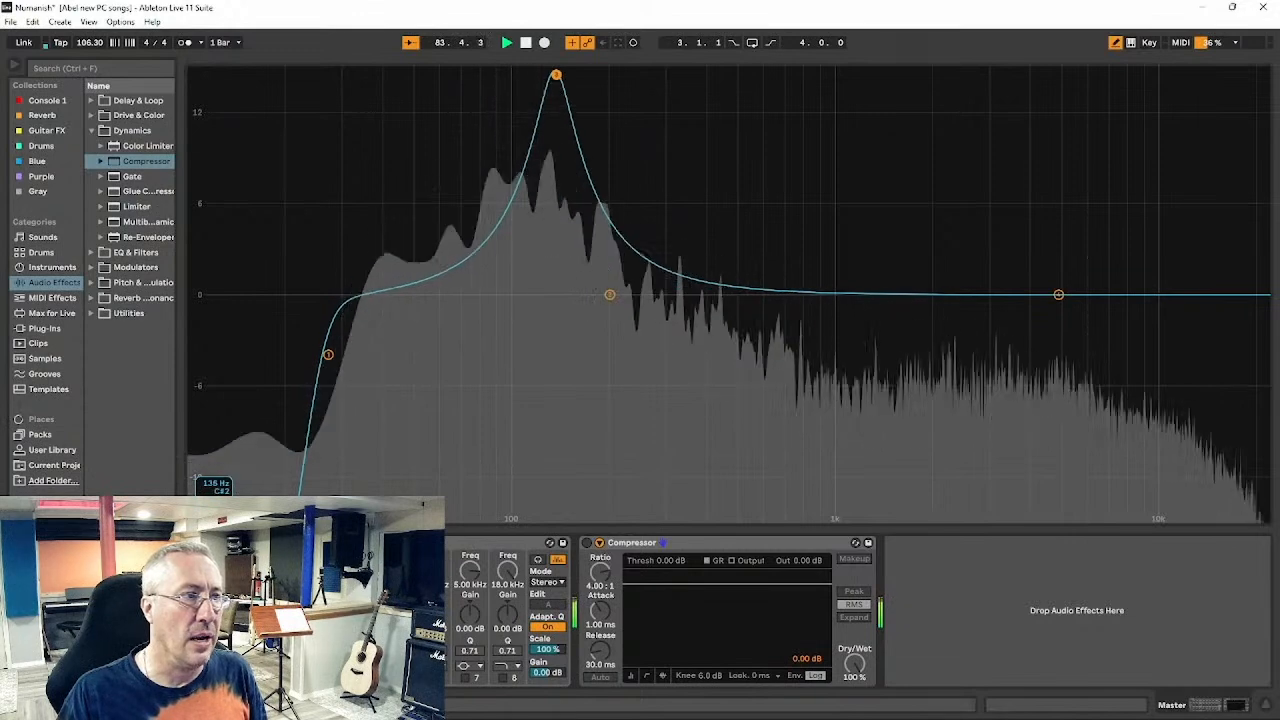
drag(555, 75, 590, 84)
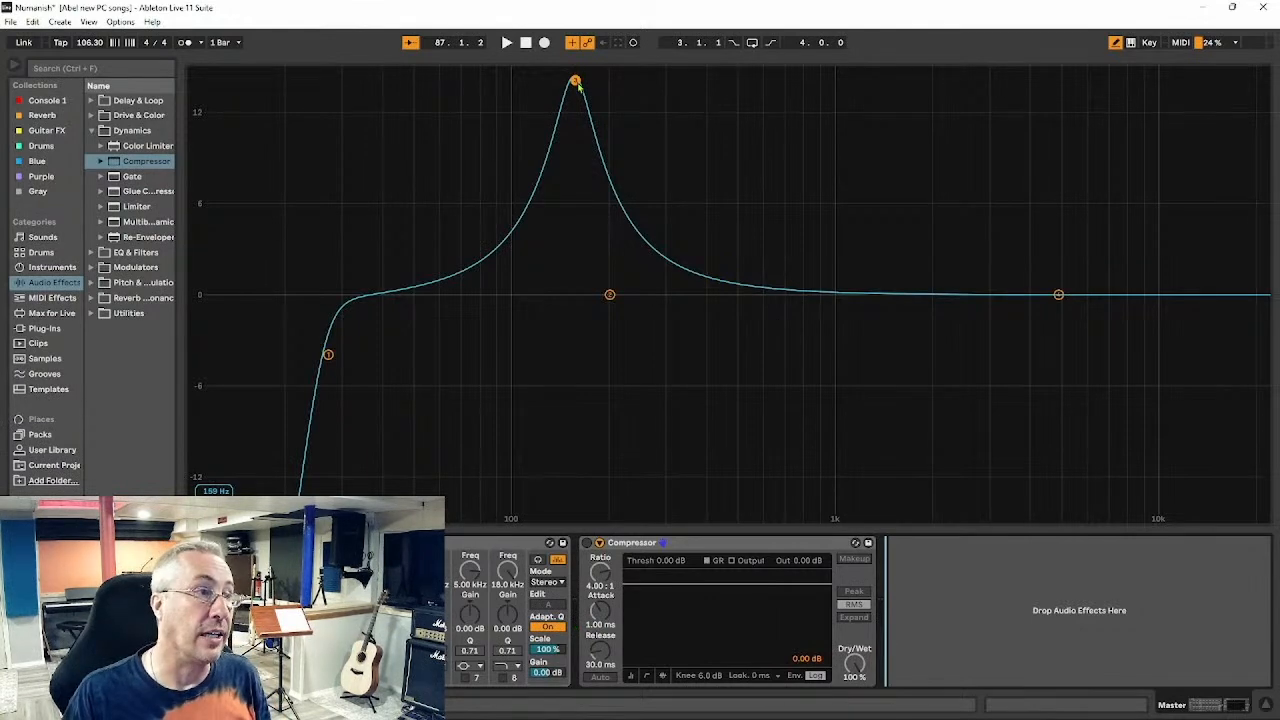
- Set band 3 to about 157 Hz, +13.5 dB, with Q narrowed to 5.33
drag(575, 82, 558, 310)
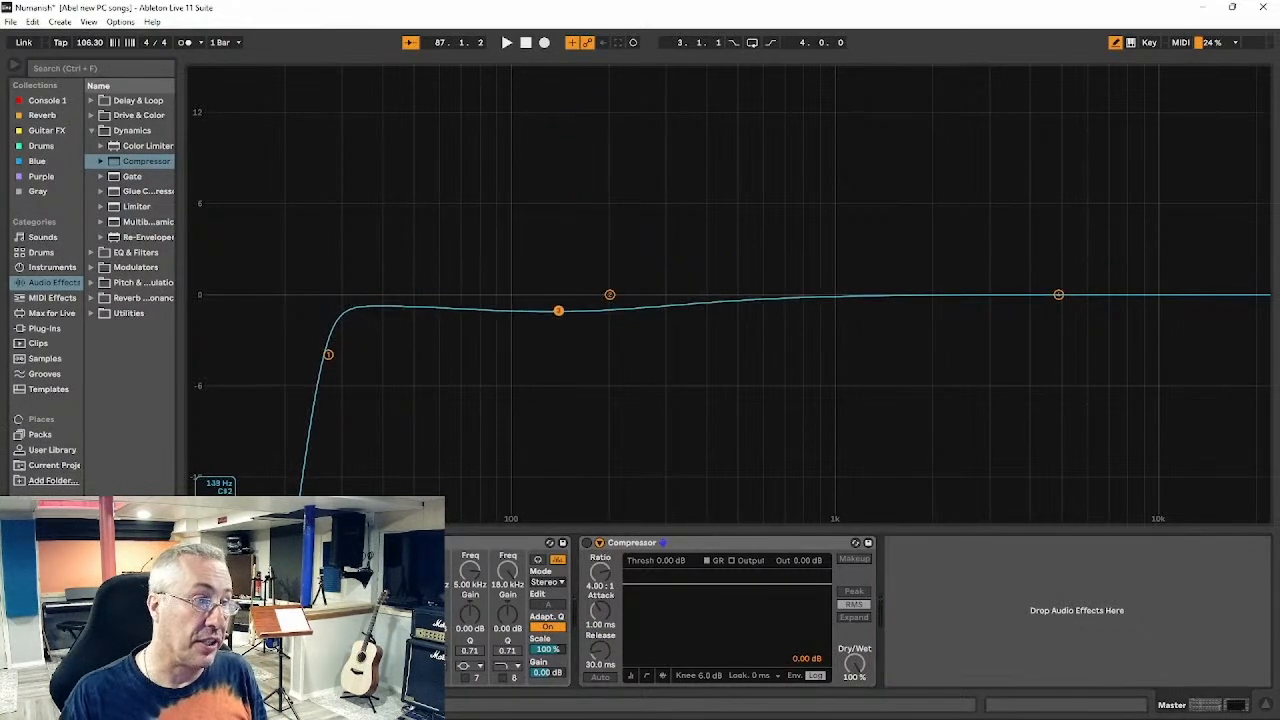
drag(558, 310, 564, 347)
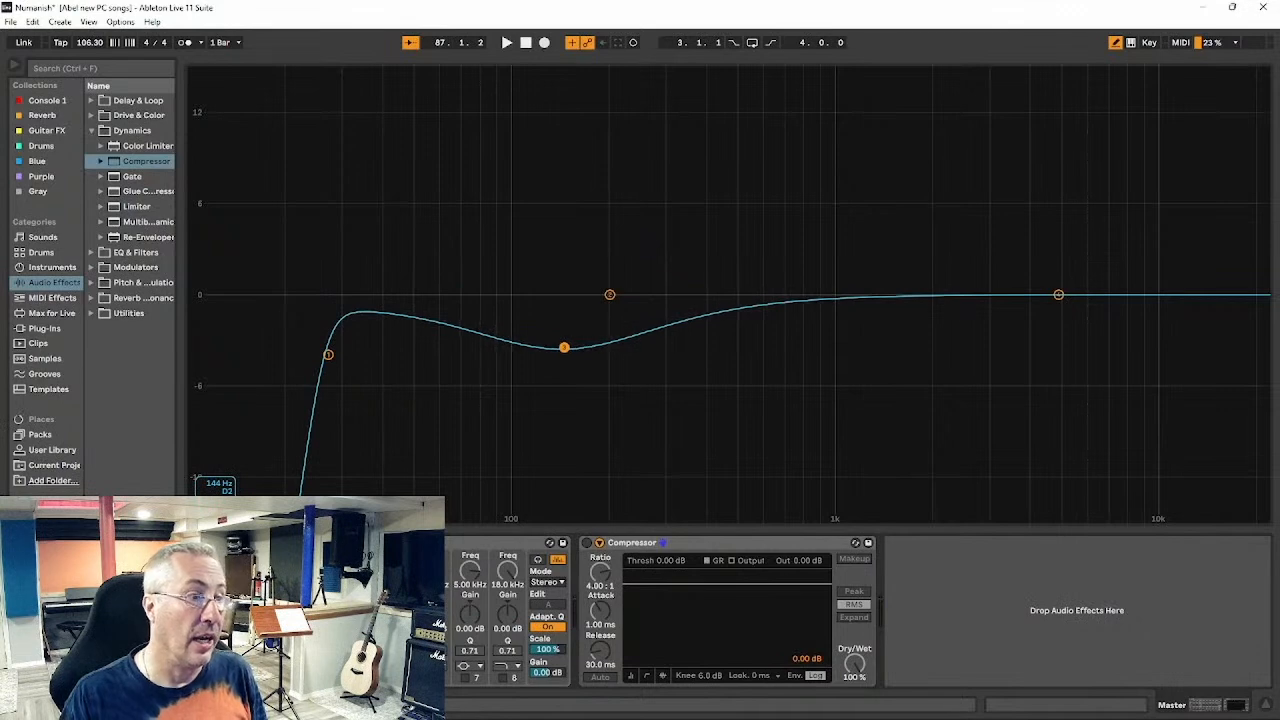
drag(563, 347, 563, 347)
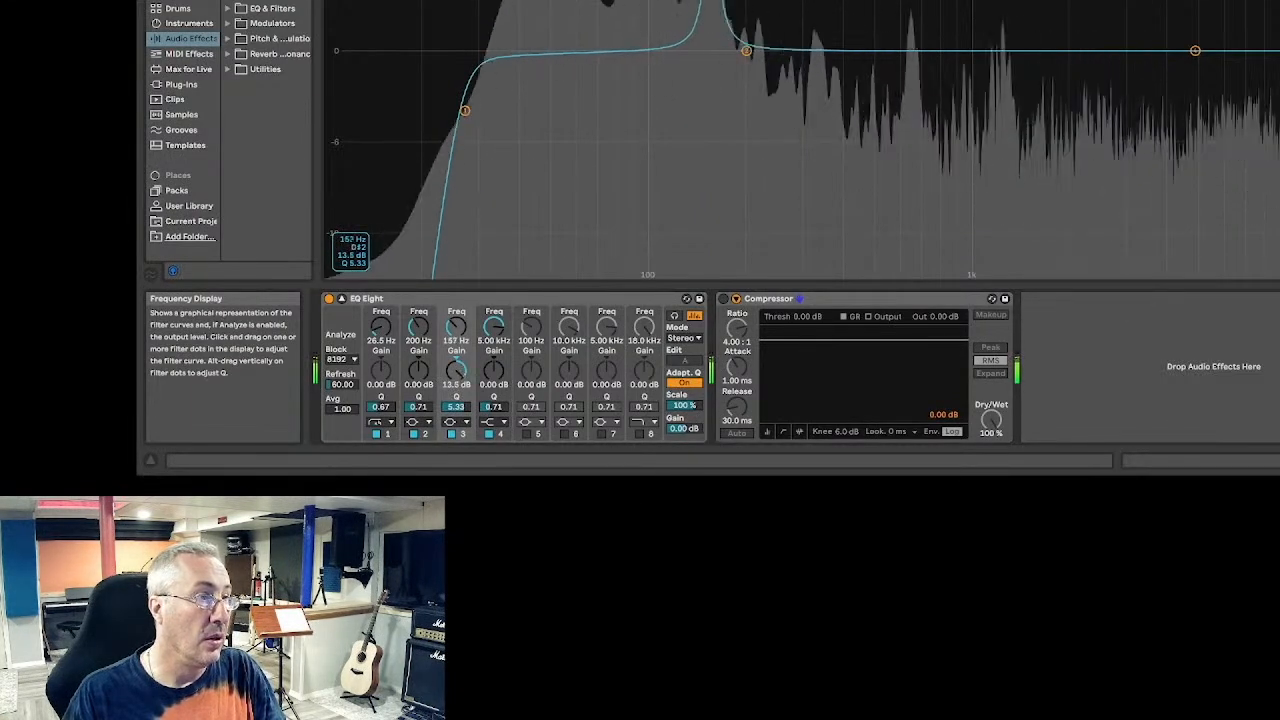
- Turn the narrow band into a -5.6 dB cut at 149 Hz, then make it shallower
drag(745, 51, 705, 138)
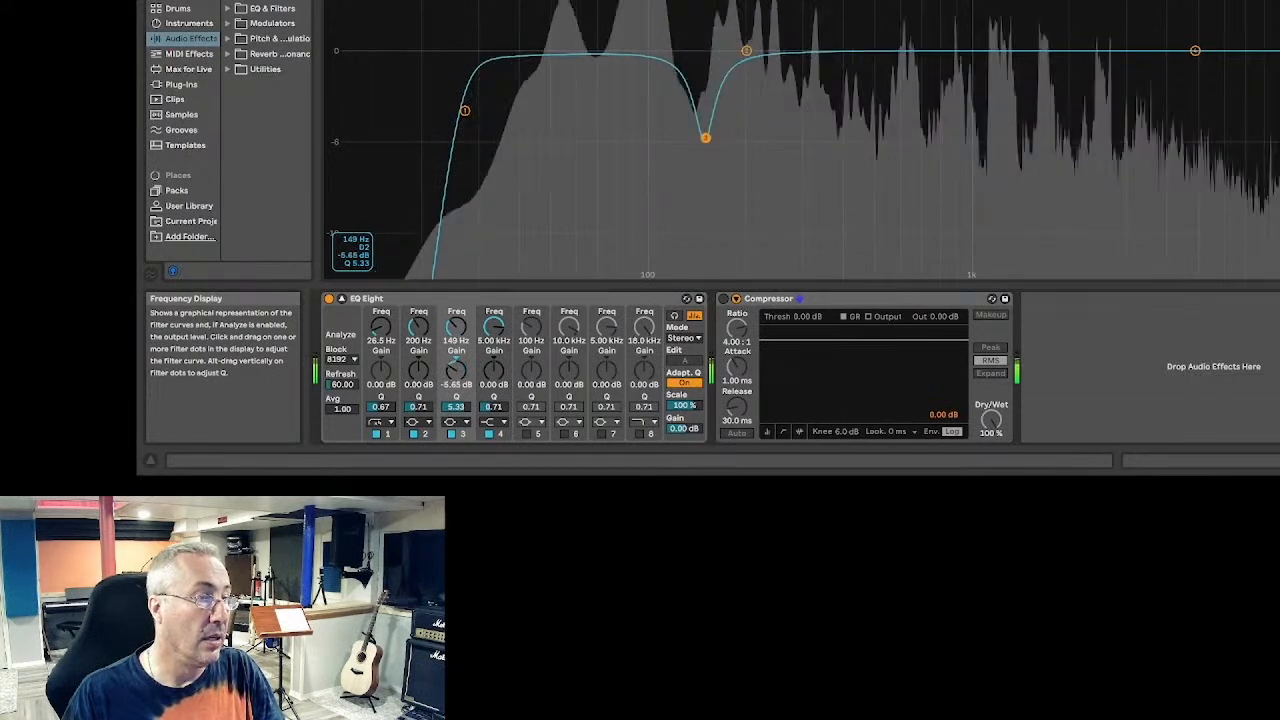
drag(705, 137, 705, 92)
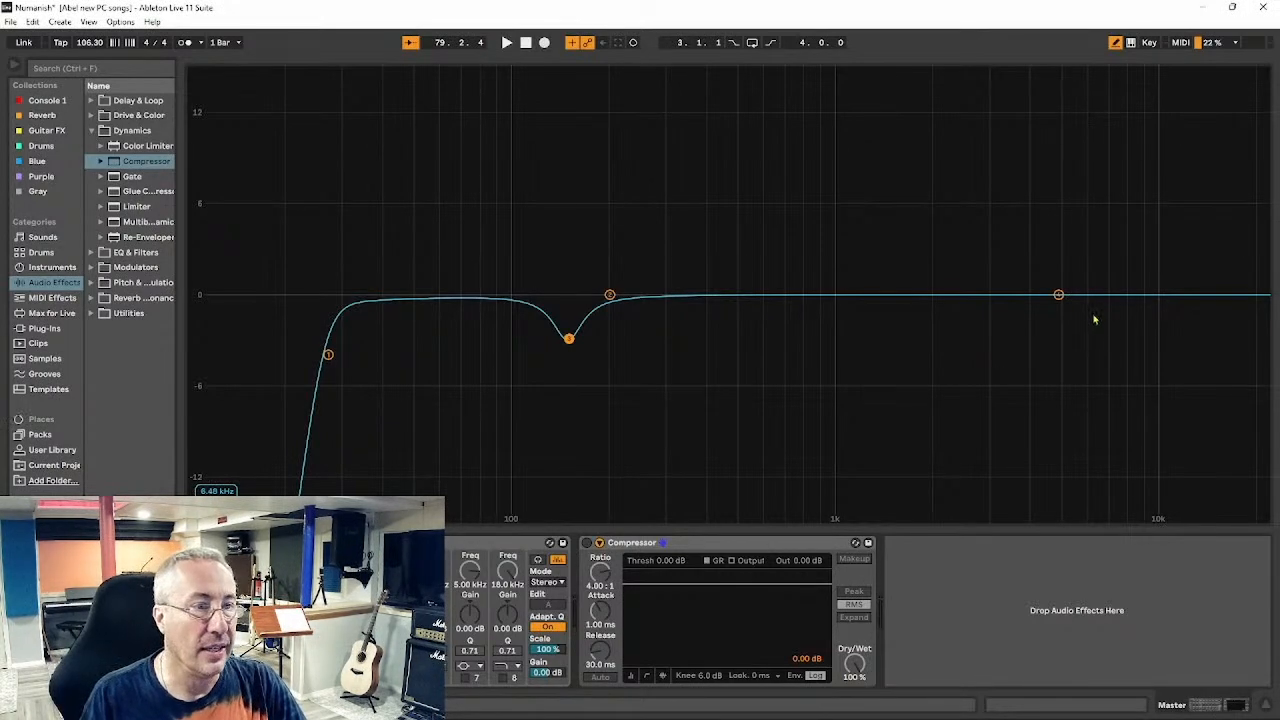
- With playback on, raise the high shelf, flatten it, then set about +2.5 dB near 4.4 kHz
click(506, 42)
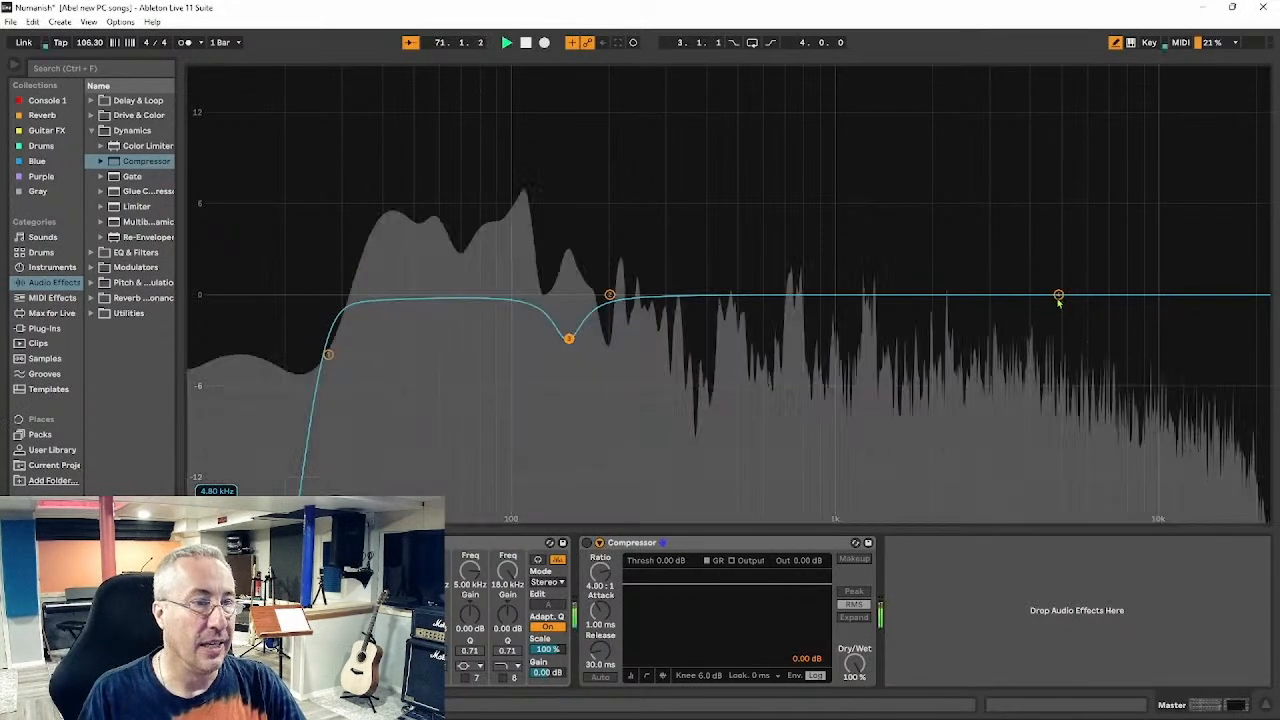
drag(1058, 295, 1058, 272)
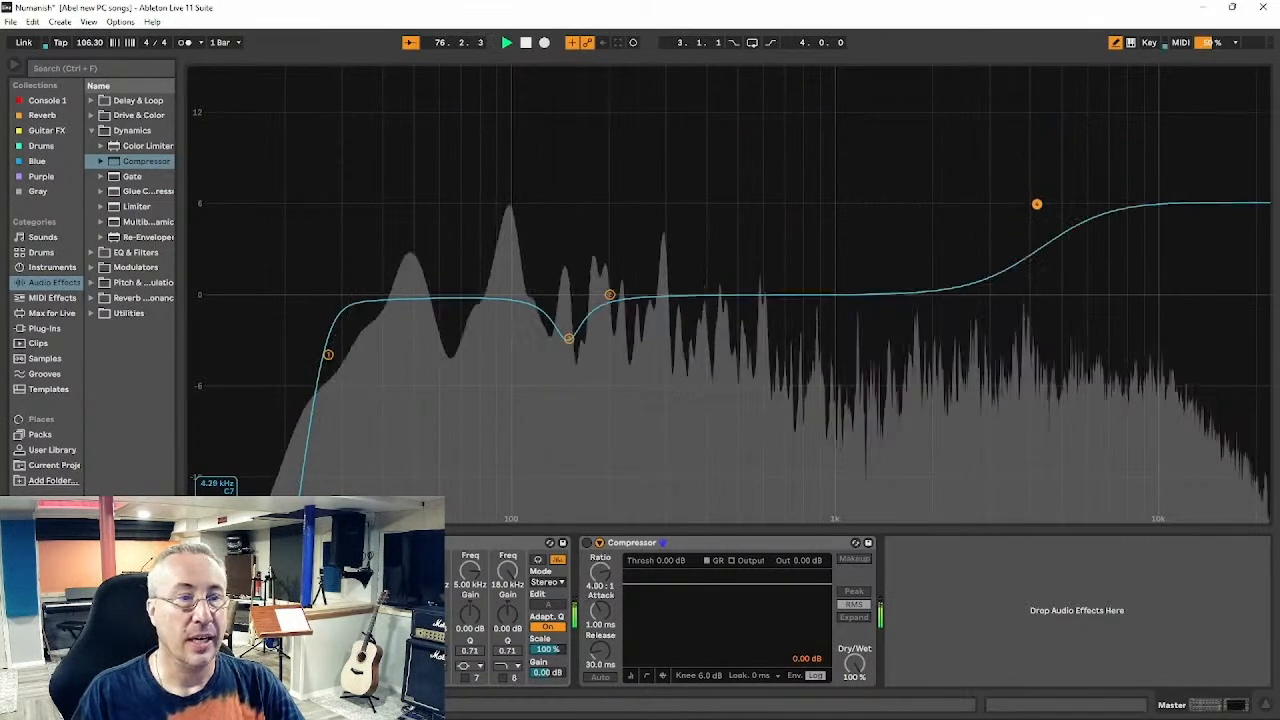
drag(1037, 204, 978, 471)
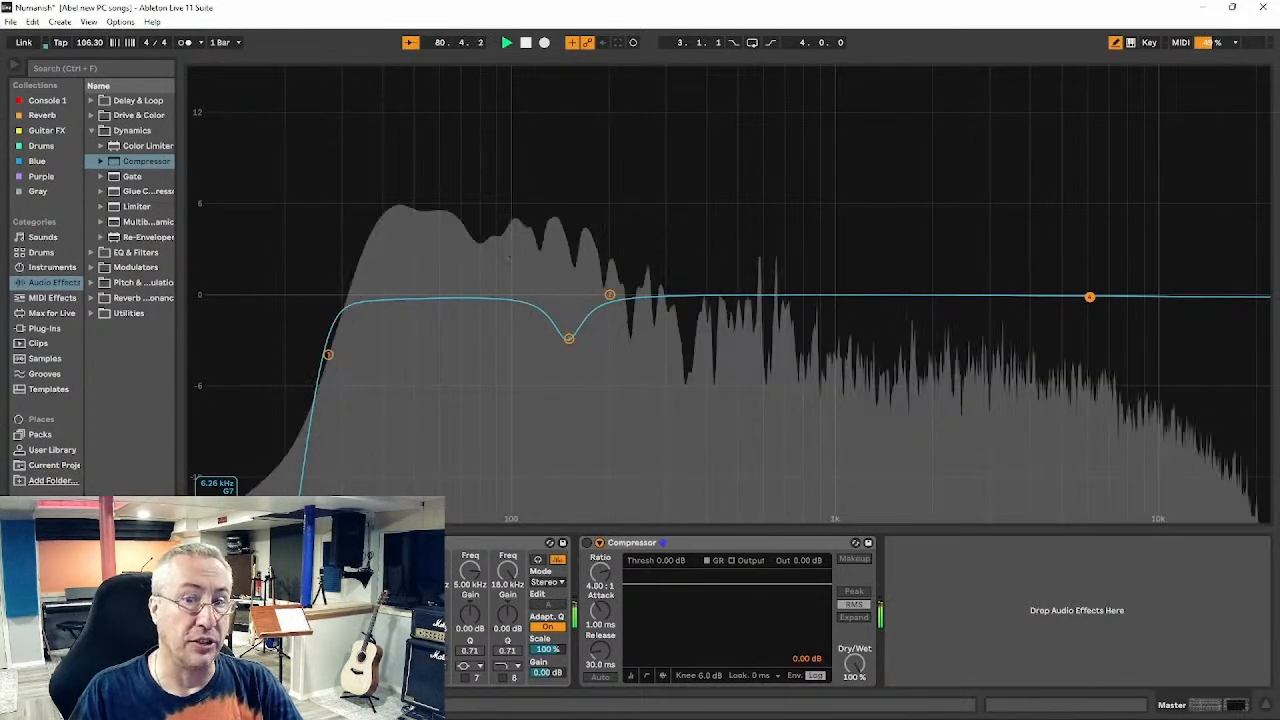
drag(1090, 296, 1084, 271)
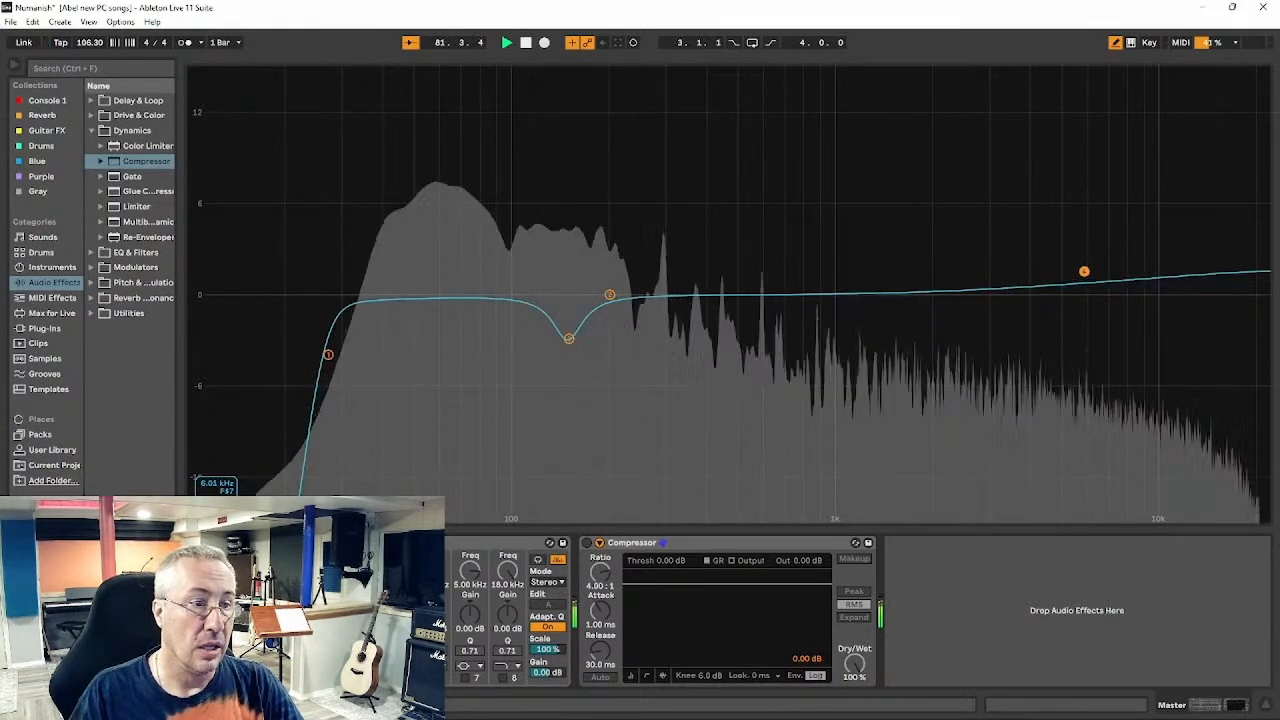
drag(1084, 271, 1032, 258)
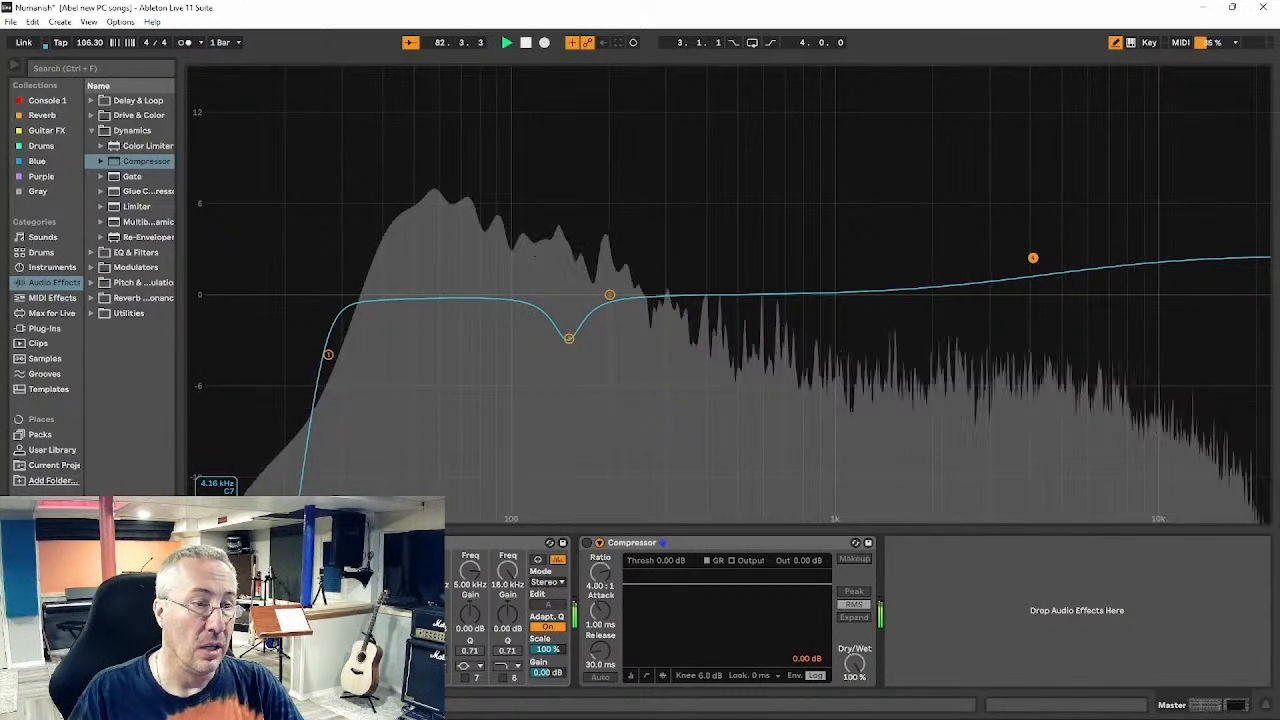